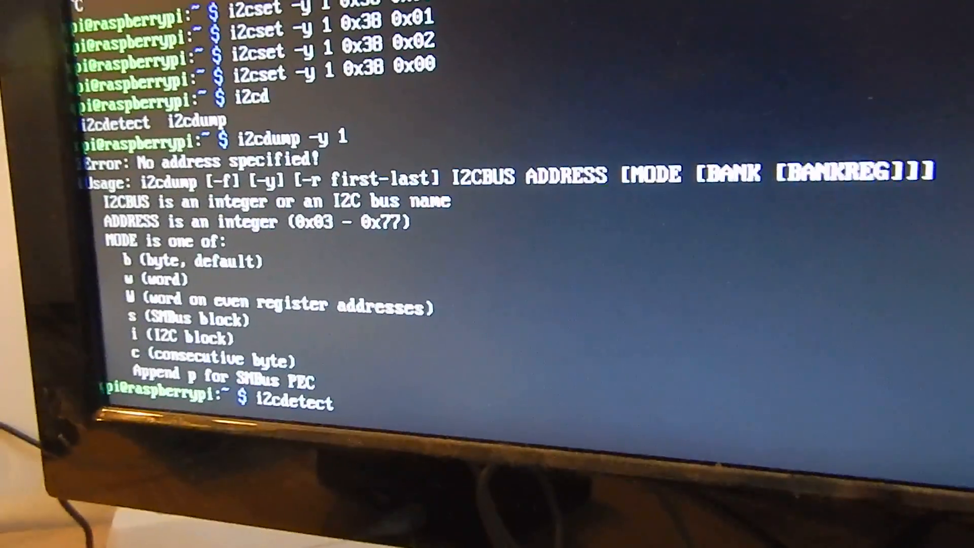
{"action": "type", "text": "-y 1"}
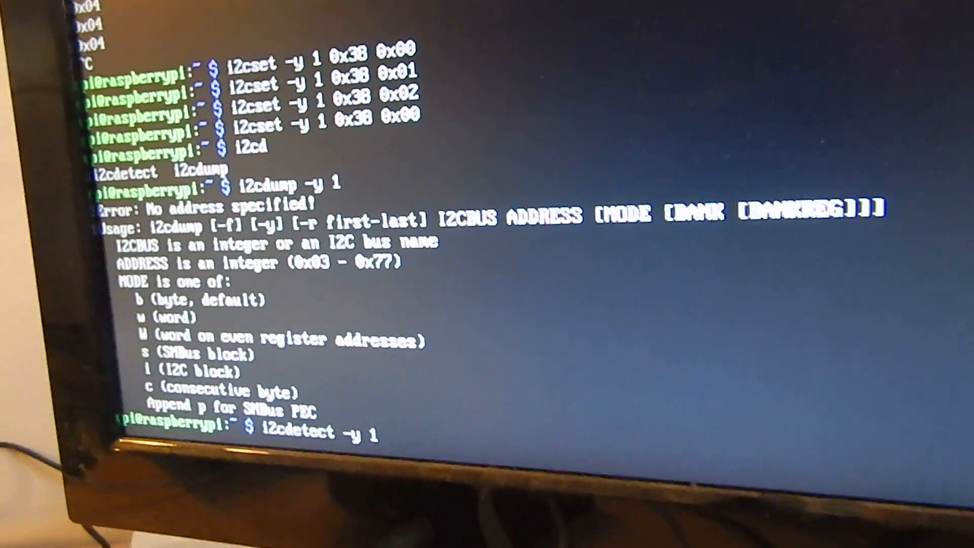